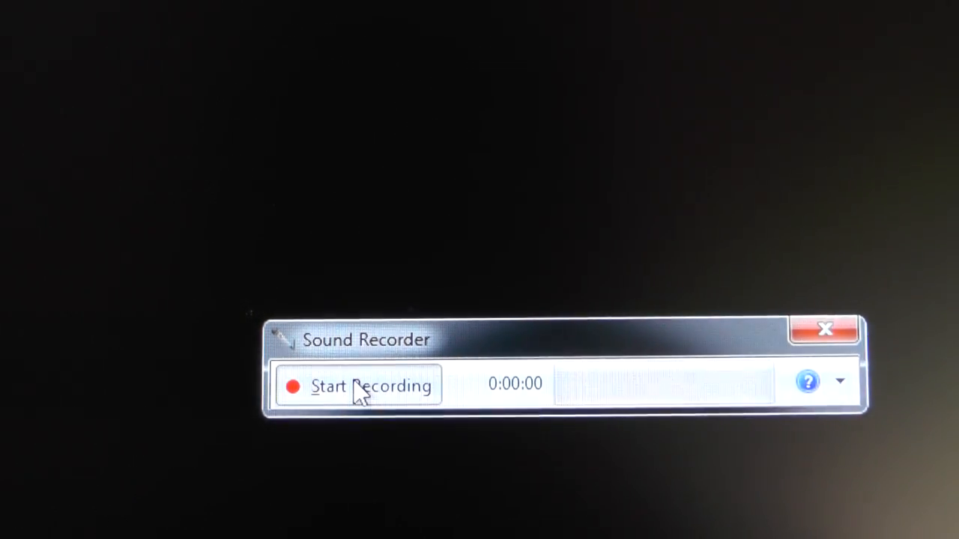
- Record a roughly five-second voice test clip, then stop so Save As appears
{"action": "left_click", "coordinate": [360, 385]}
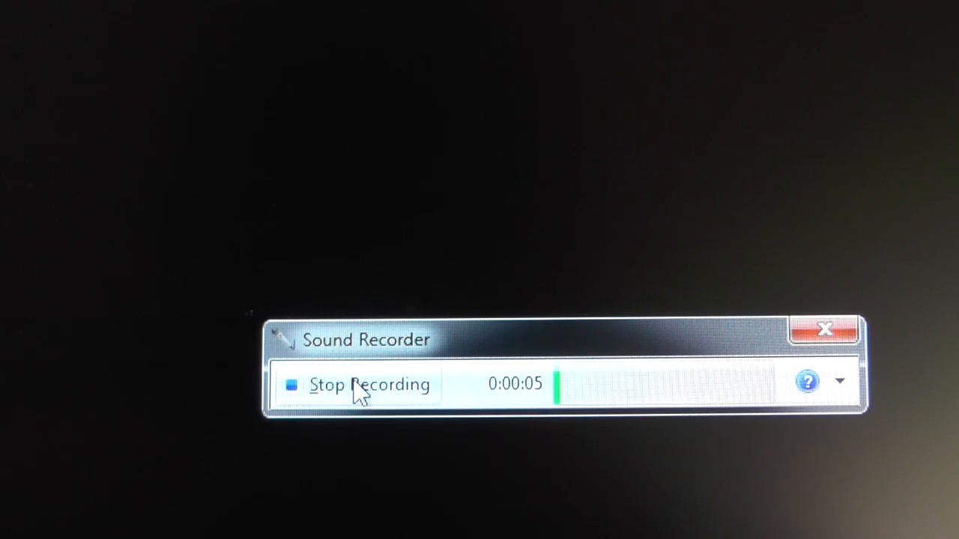
{"action": "left_click", "coordinate": [368, 385]}
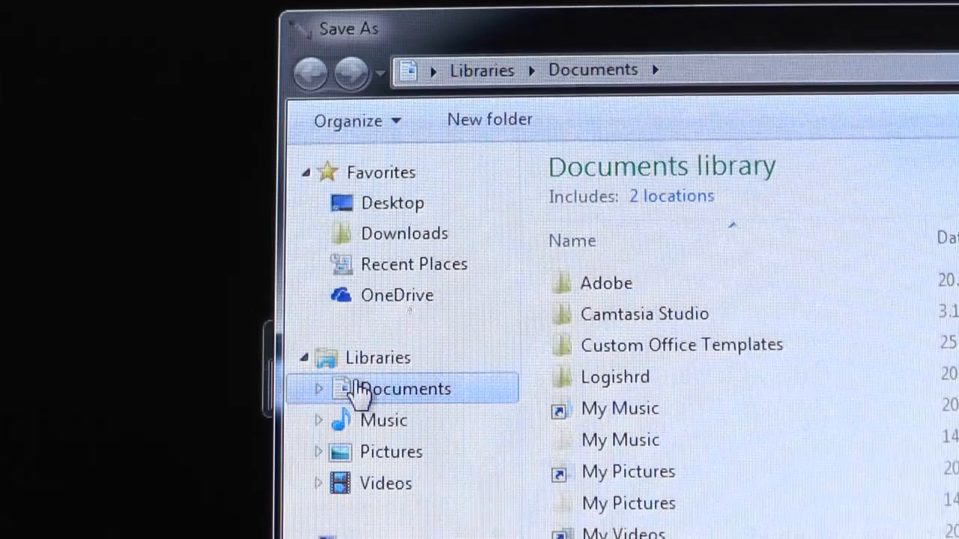
- Save the voice test clip to the Desktop and close Sound Recorder
{"action": "left_click", "coordinate": [393, 202]}
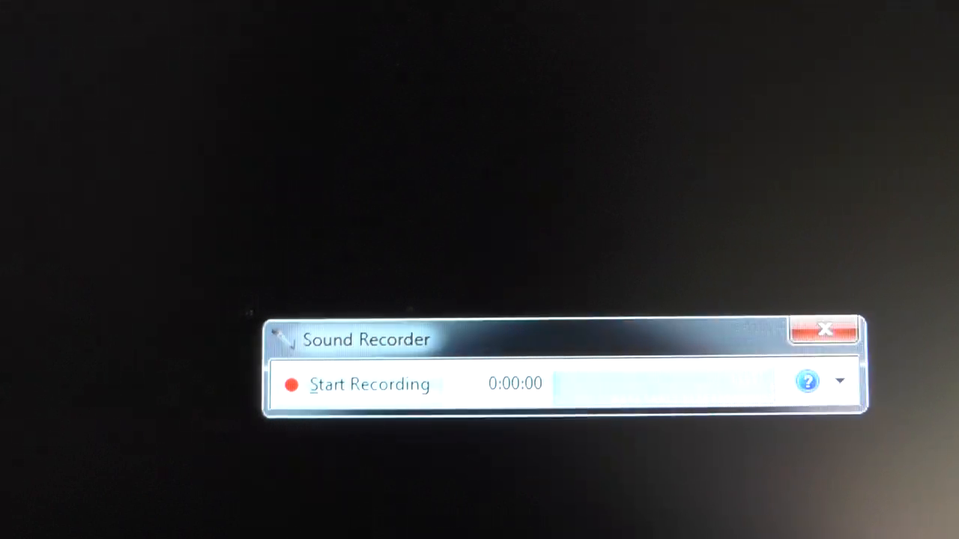
{"action": "left_click", "coordinate": [825, 330]}
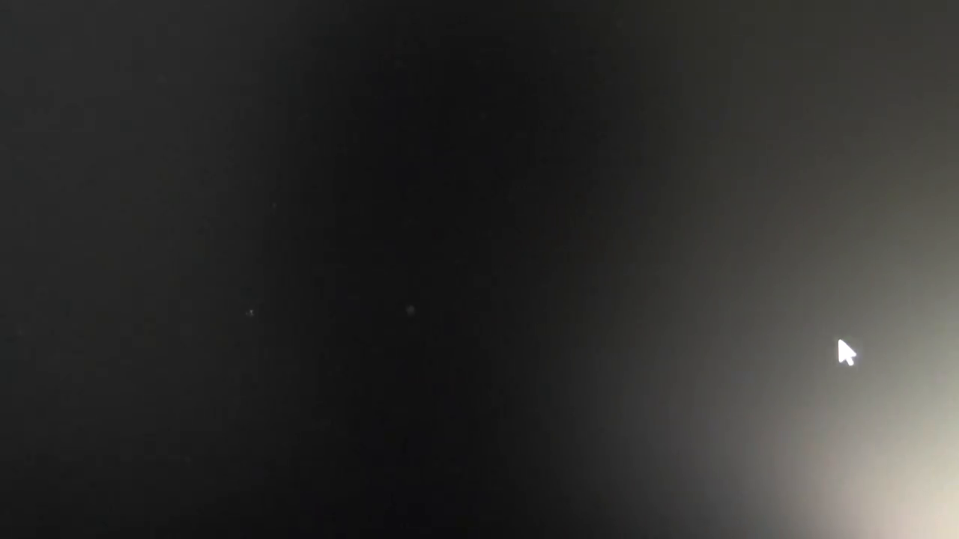